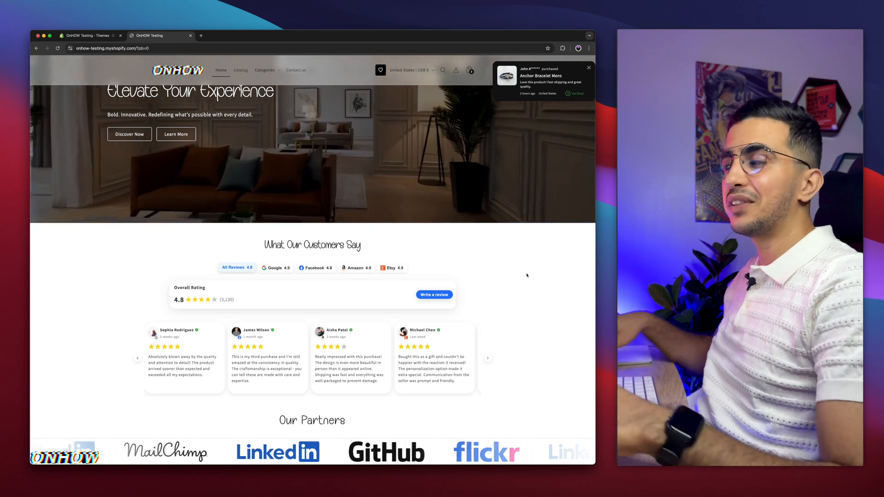
Dismiss the cart reminder and go to the necklace product in the admin Products list
scroll(down, 3)
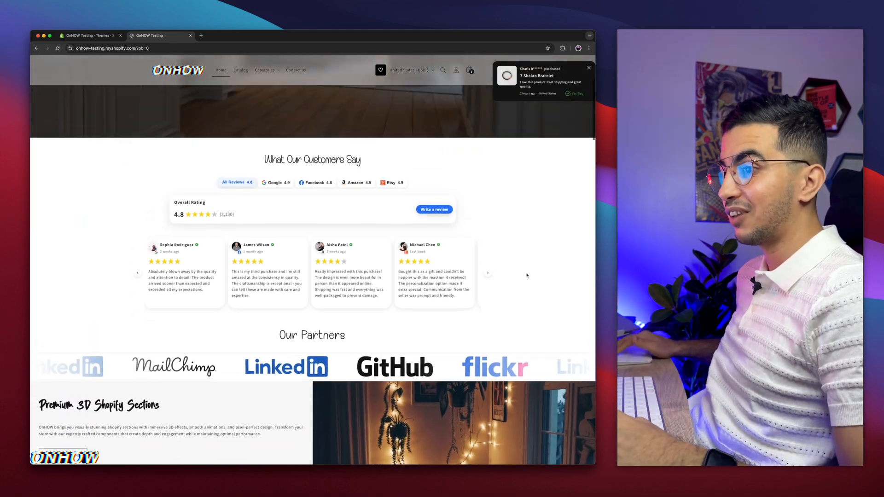
scroll(up, 3)
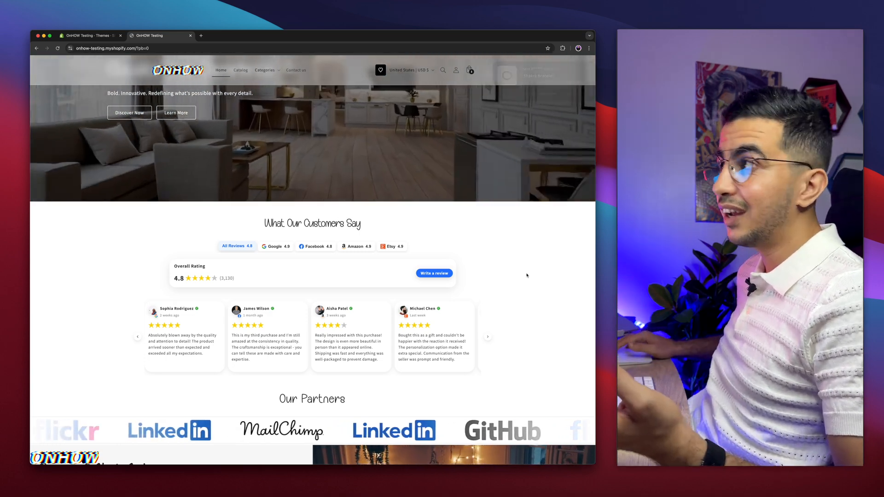
scroll(down, 3)
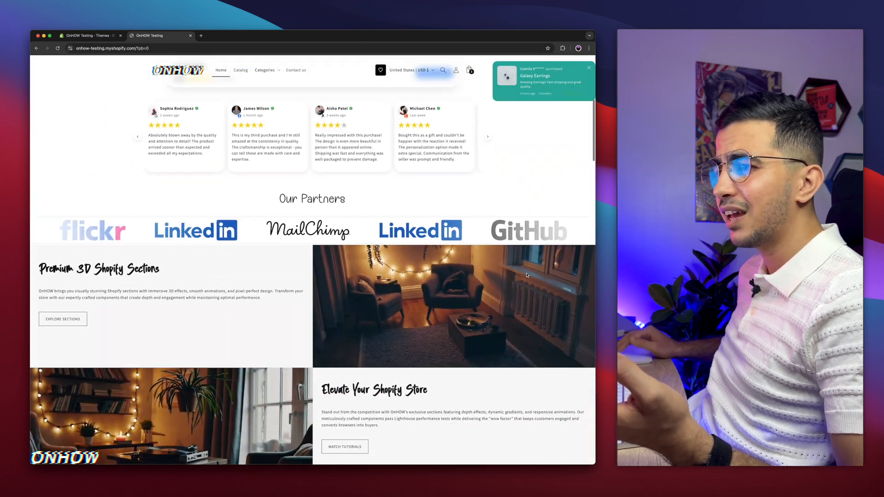
scroll(up, 3)
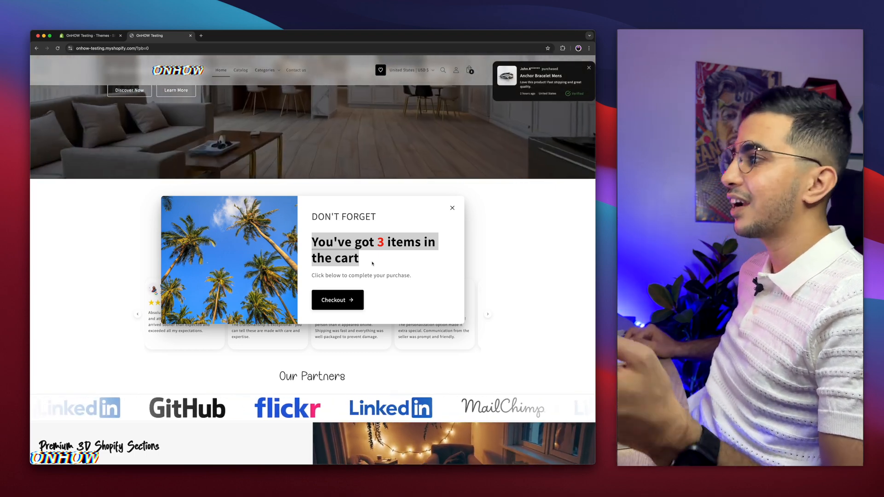
click(451, 207)
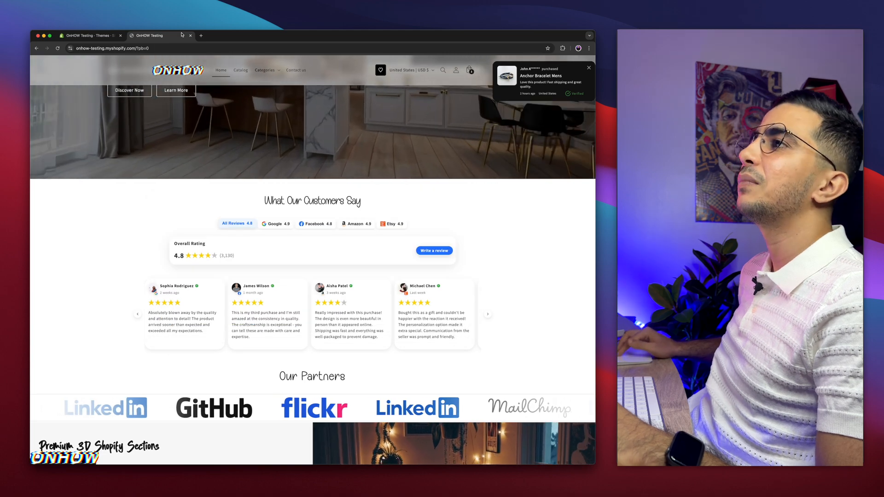
click(88, 35)
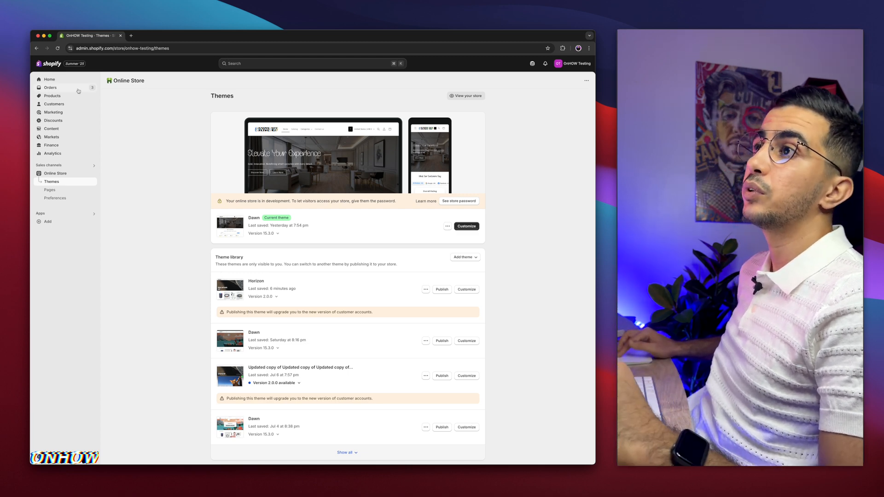
click(51, 95)
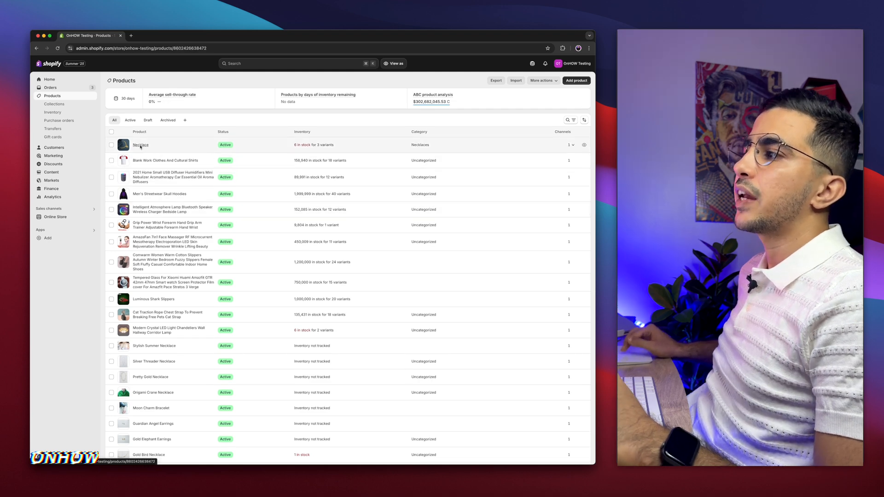
click(140, 145)
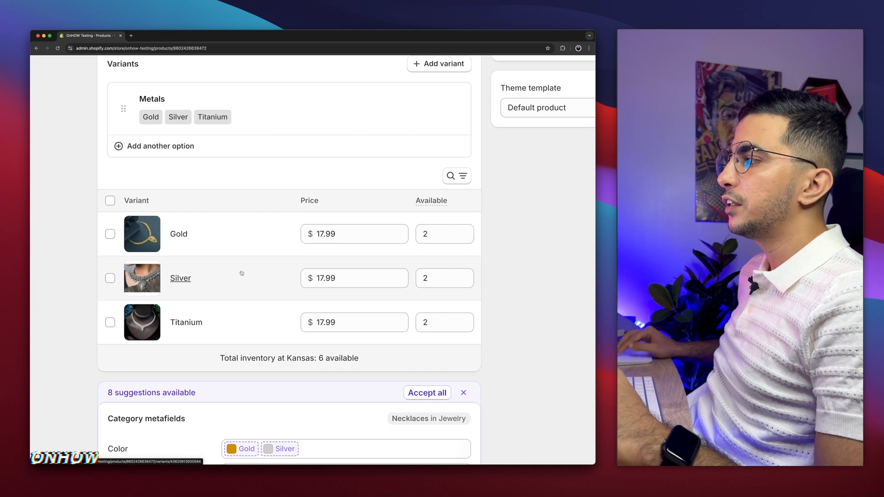
mouse_move(431, 201)
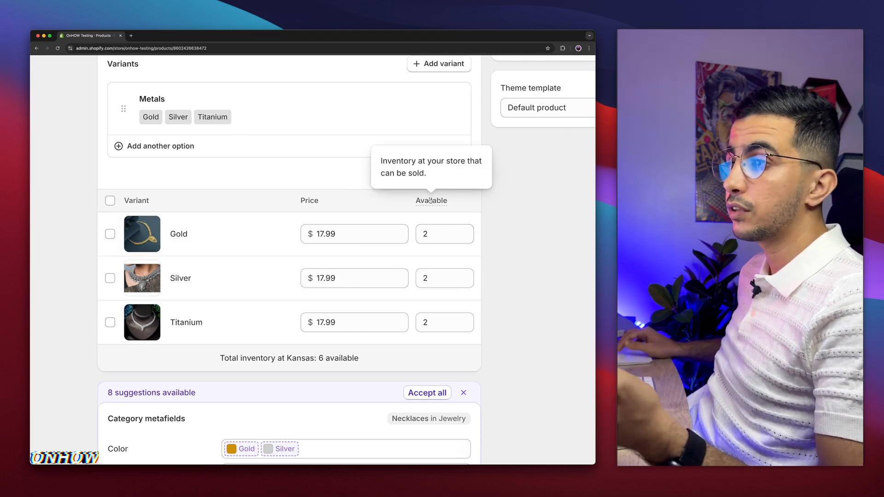
Inspect the Available quantity fields of the Gold and Titanium variants ($17.99, 2 available each)
click(444, 233)
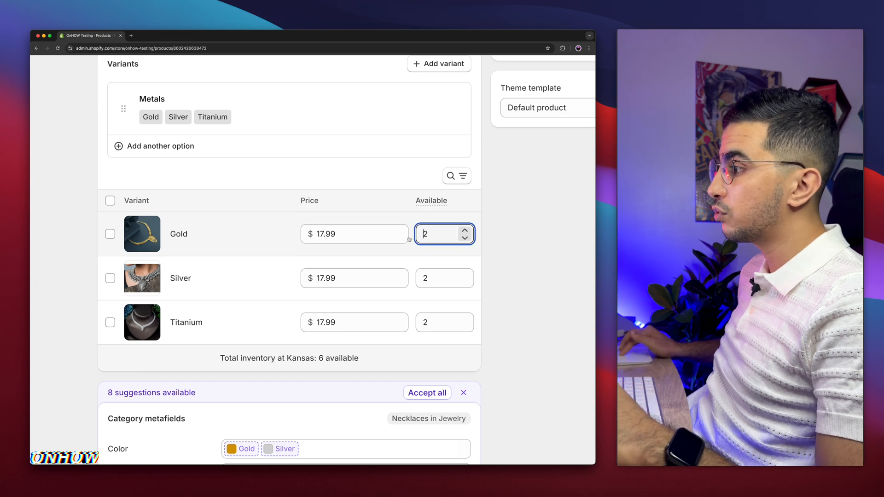
click(444, 322)
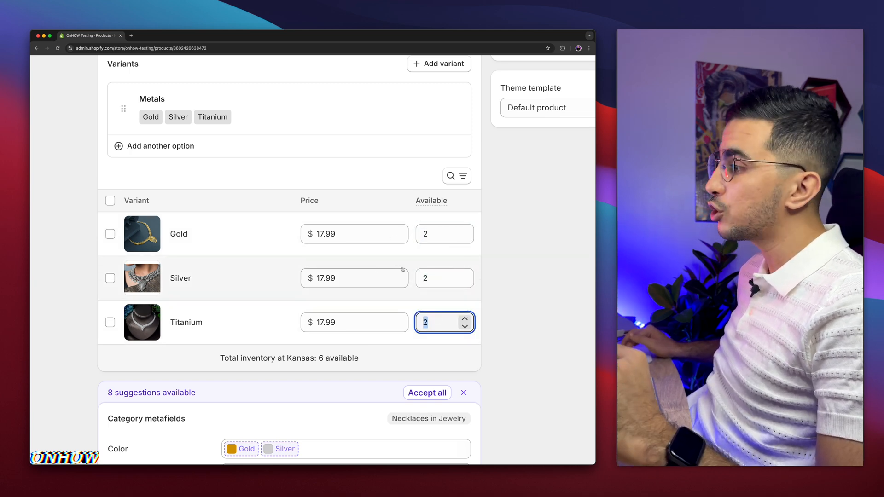
click(444, 234)
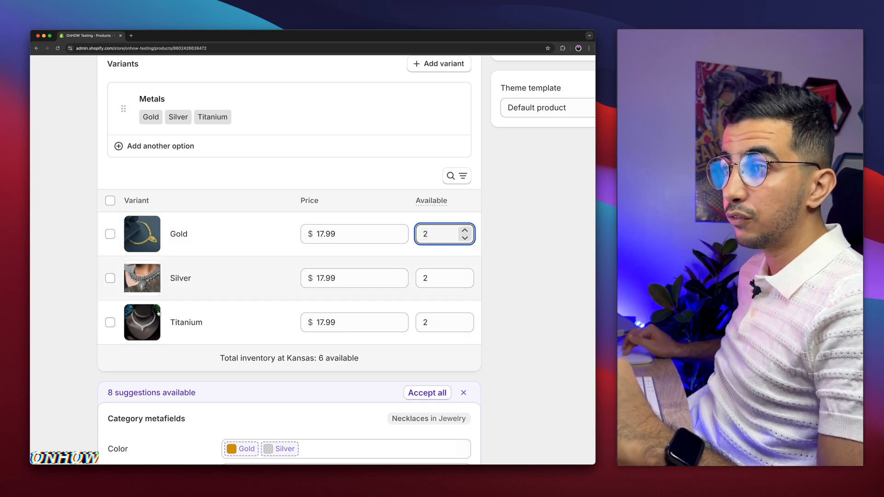
Select all three necklace variants and choose Edit quantities from the bulk actions menu
click(109, 200)
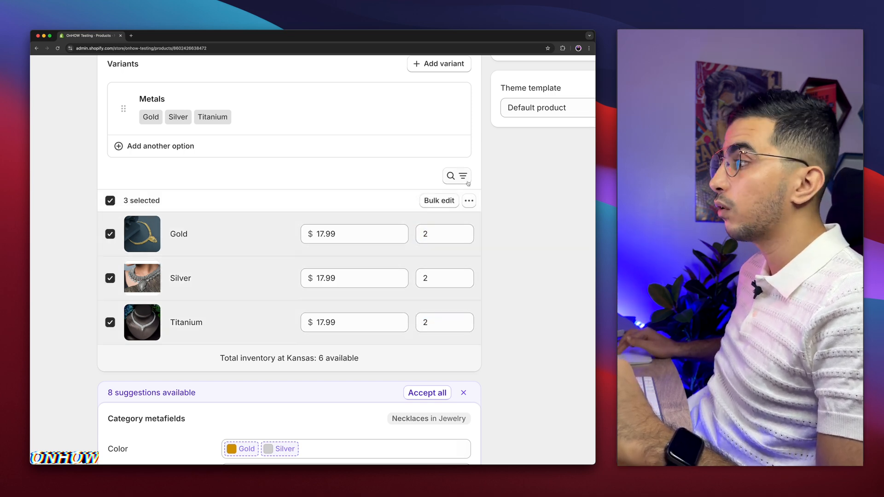
click(468, 200)
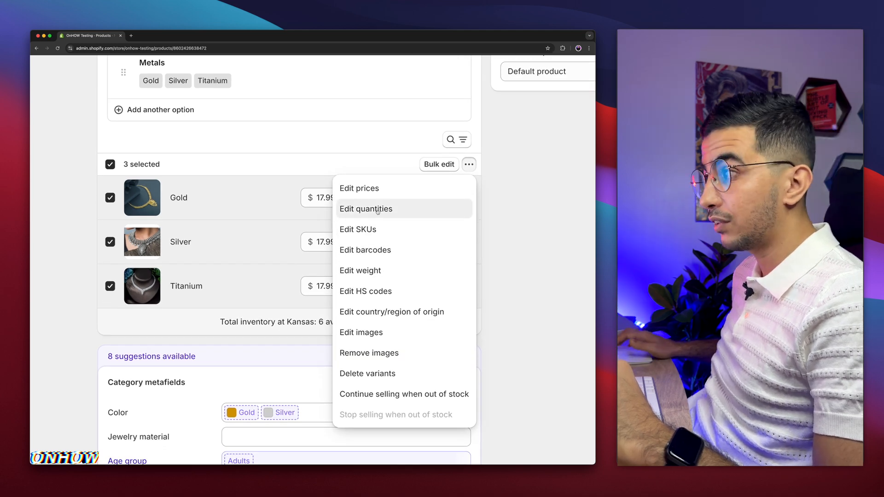
click(365, 209)
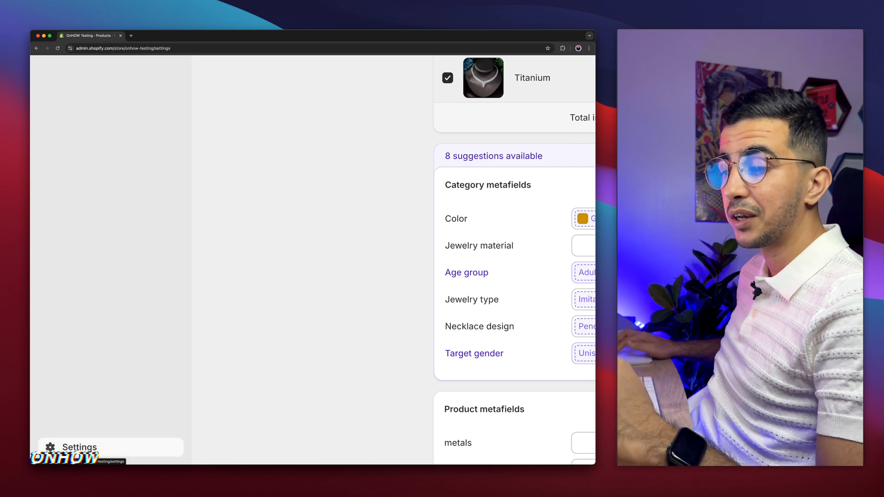
Go to the store Settings and view the Locations settings
click(79, 448)
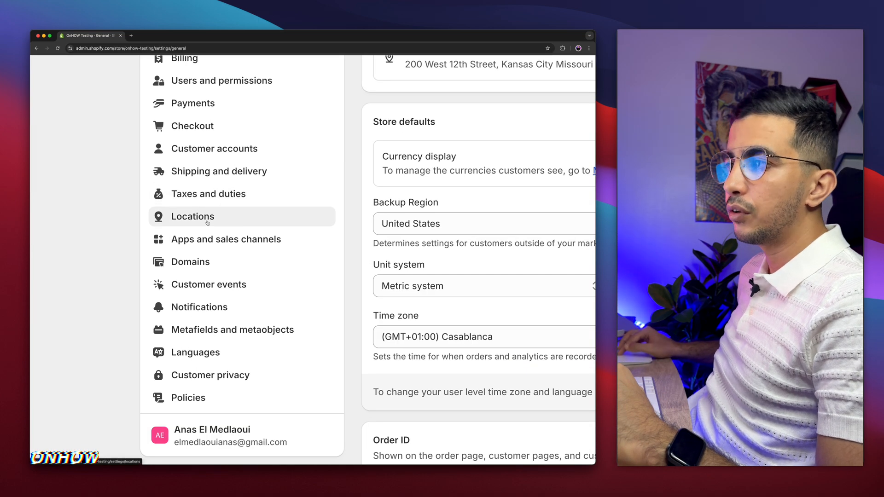
click(193, 215)
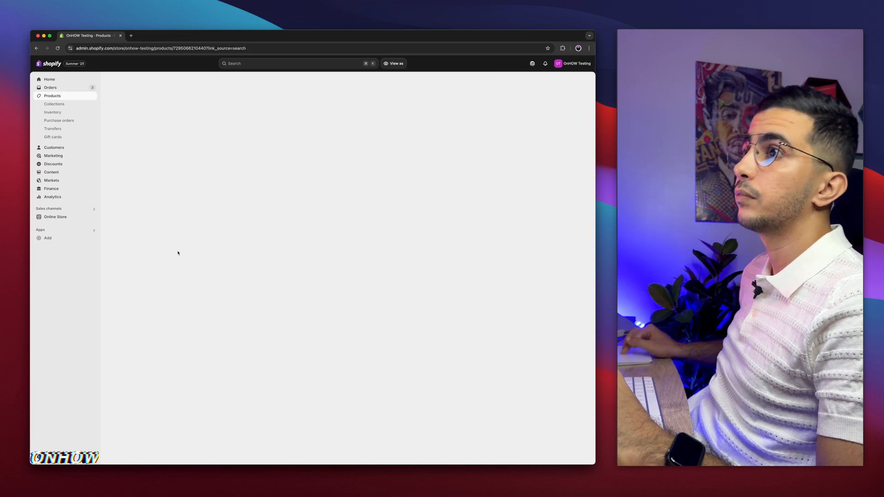
Preview the Horizon theme from Online Store themes and view the Sold out Bangle Bracelet page
click(56, 217)
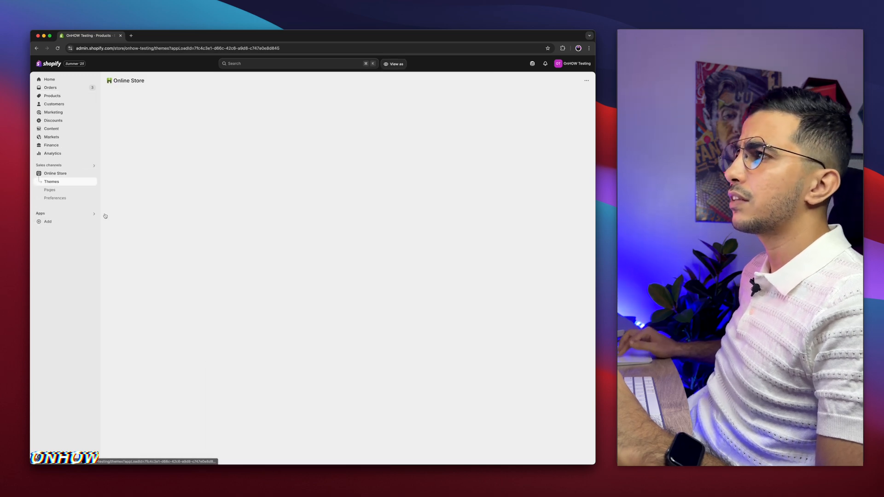
click(51, 181)
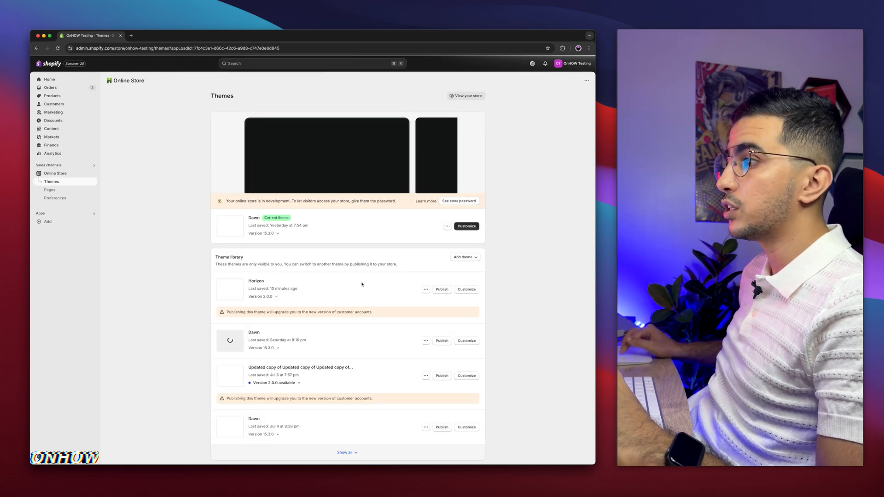
click(425, 289)
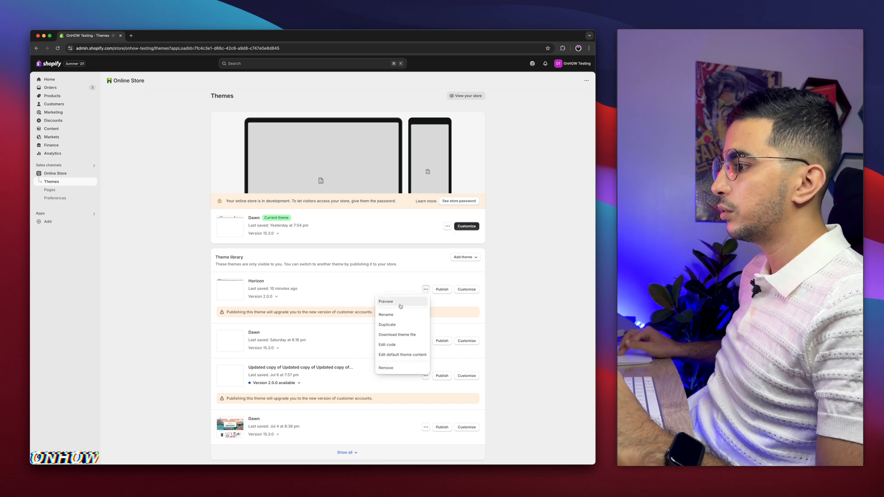
click(385, 302)
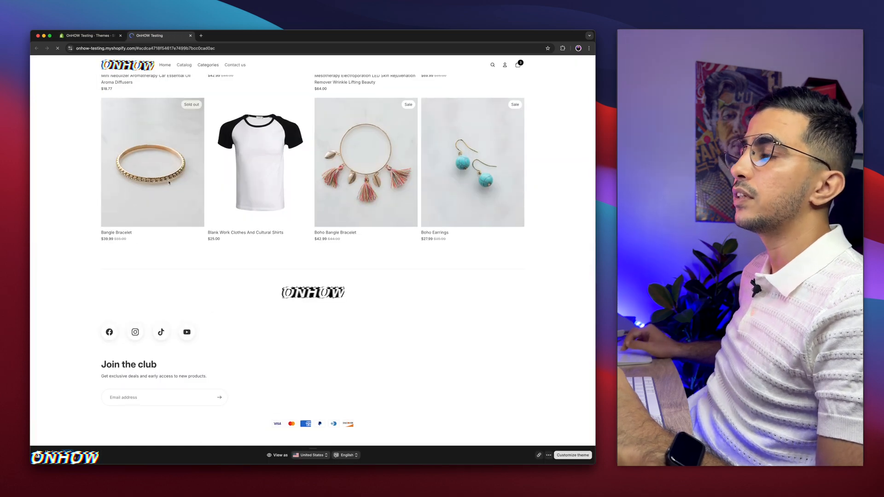
click(152, 162)
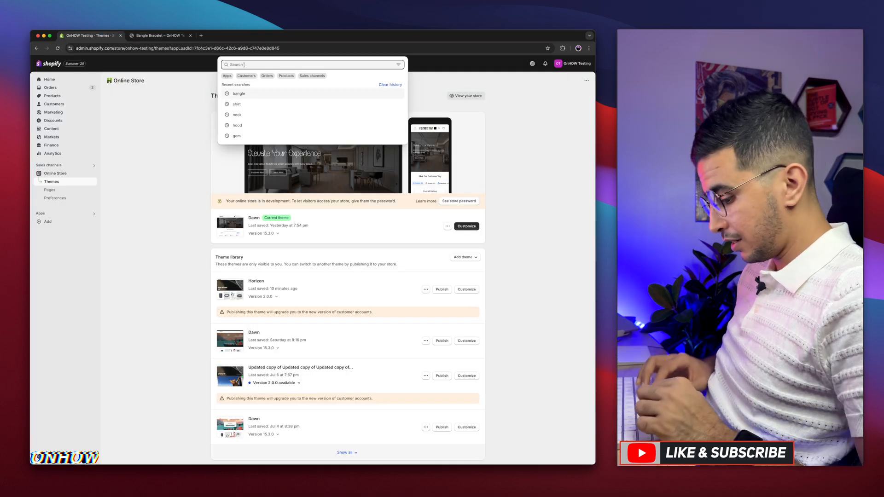
Load the Bangle Bracelet product in admin and bring its Inventory section with SKU 6 into view
click(240, 93)
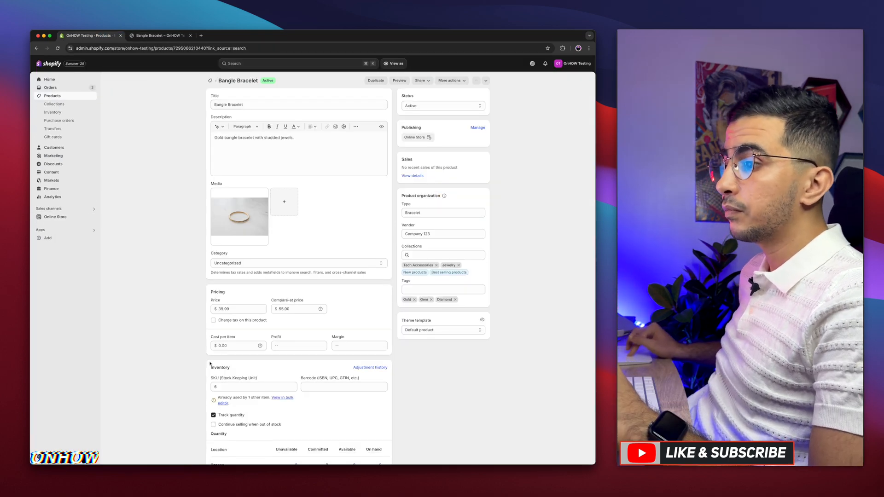
scroll(down, 3)
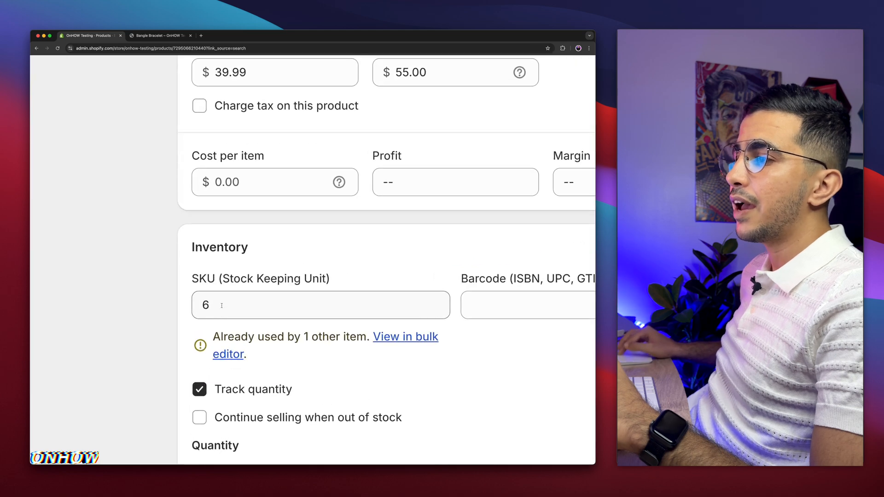
double_click(205, 304)
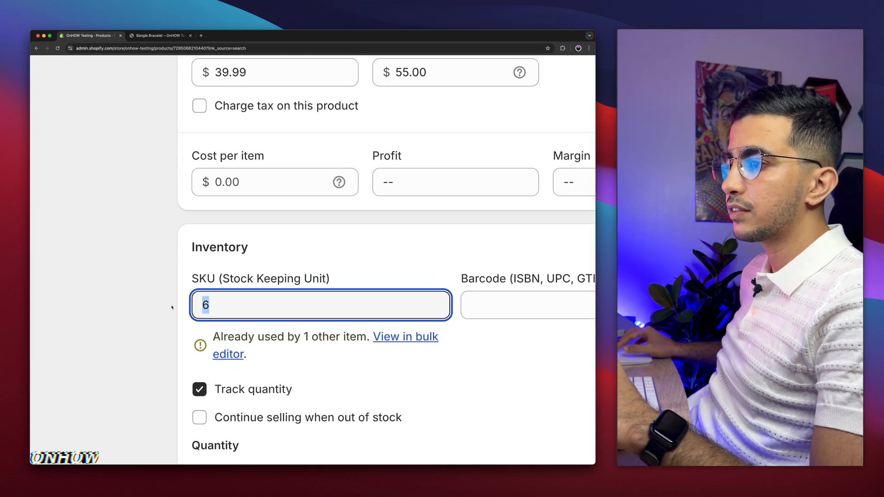
click(160, 36)
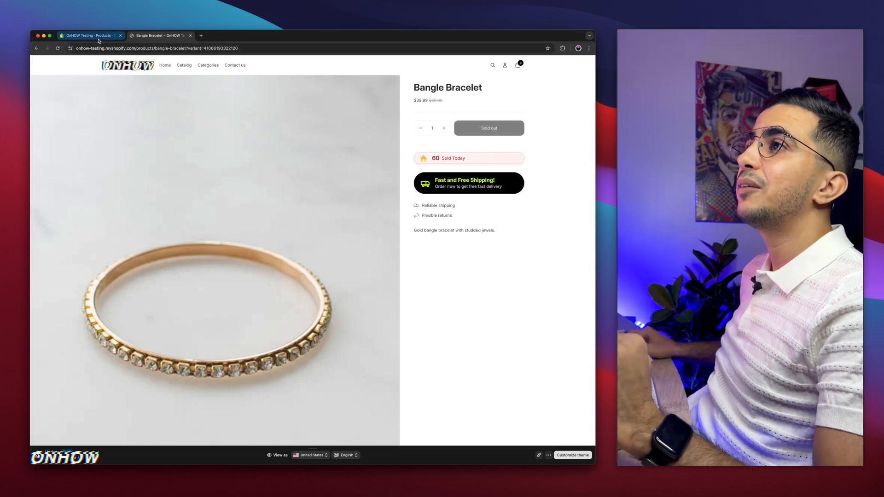
click(89, 35)
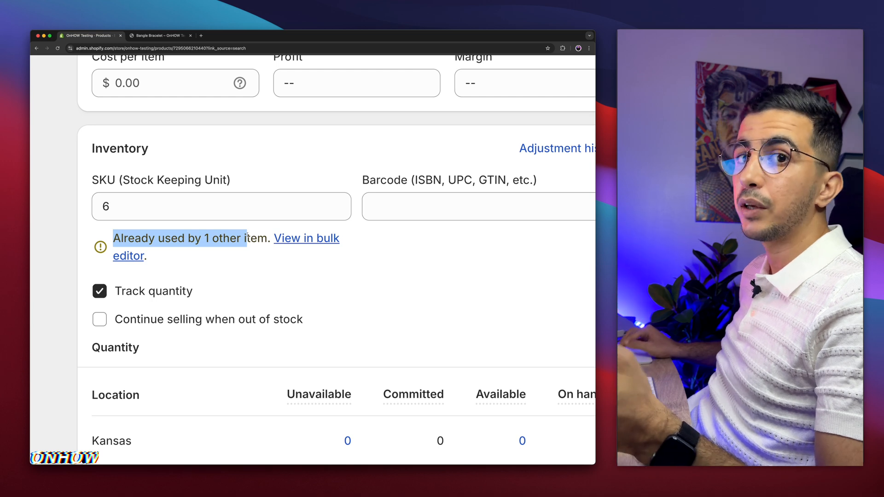
mouse_move(305, 238)
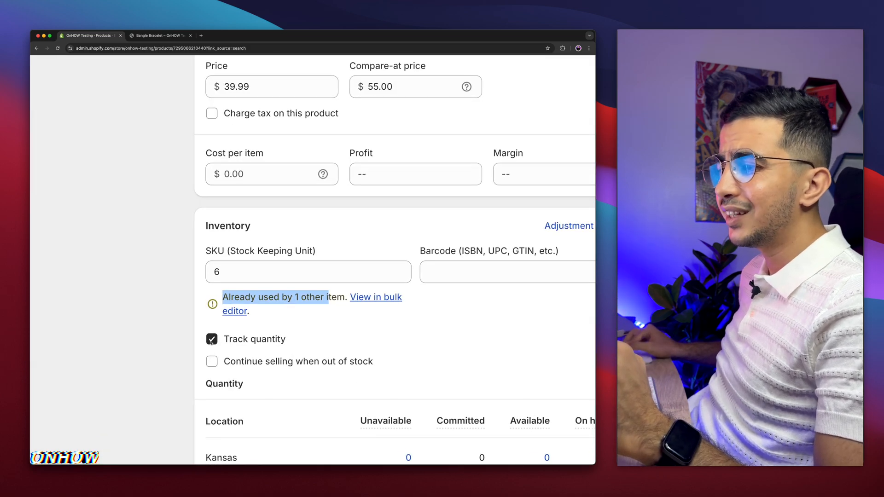
Untick Track quantity for the Bangle Bracelet, leave Continue selling unchecked, and save
click(211, 339)
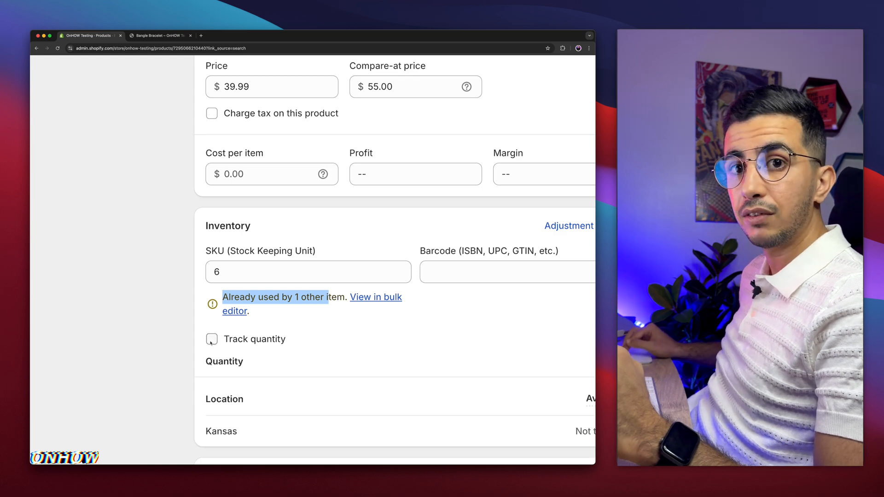
click(212, 339)
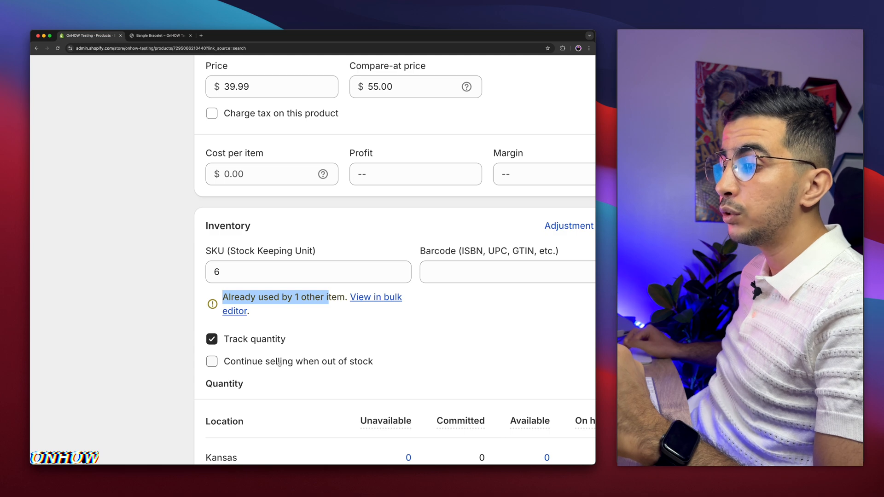
click(212, 360)
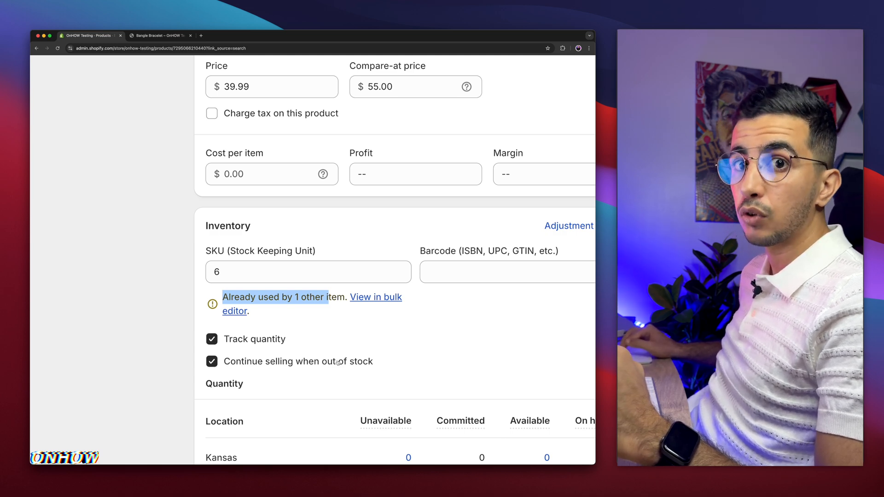
click(211, 361)
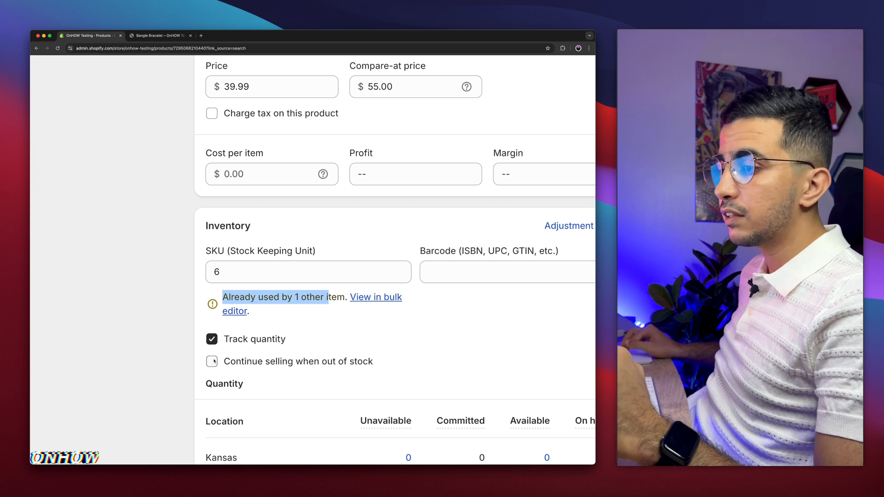
click(211, 339)
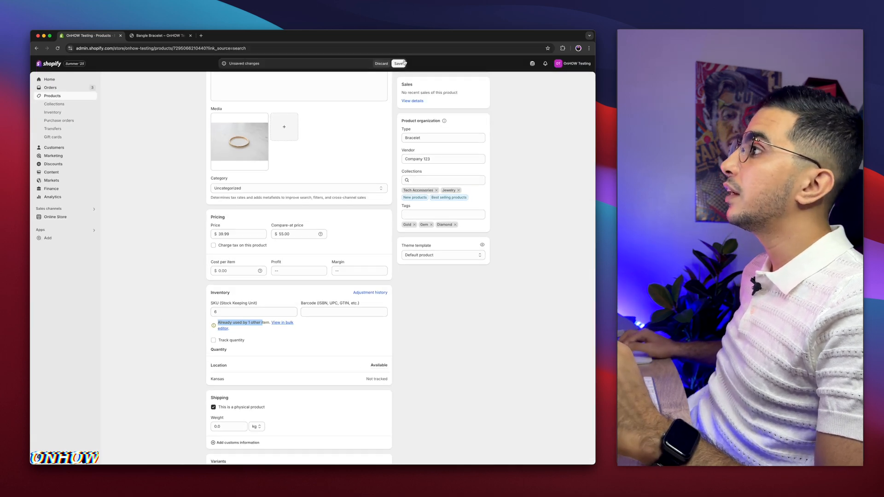
click(399, 64)
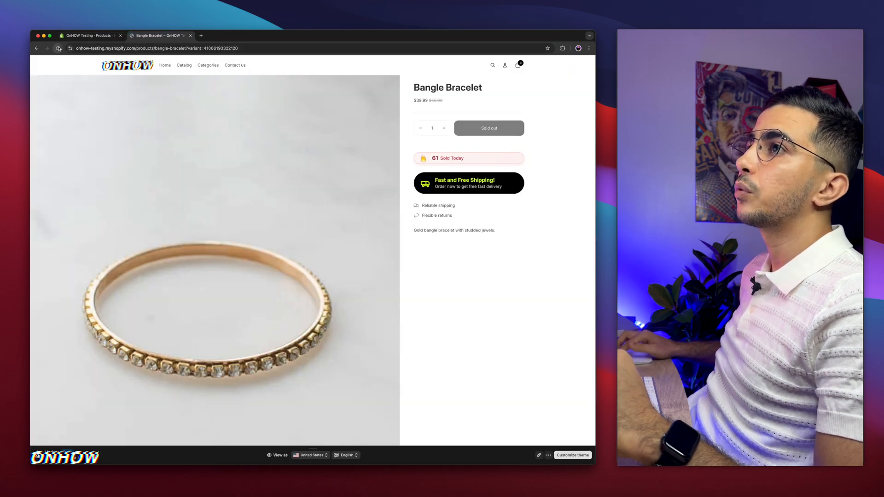
Reload the storefront Bangle Bracelet page, confirm Add to cart replaces Sold out, and add one to the cart
click(58, 48)
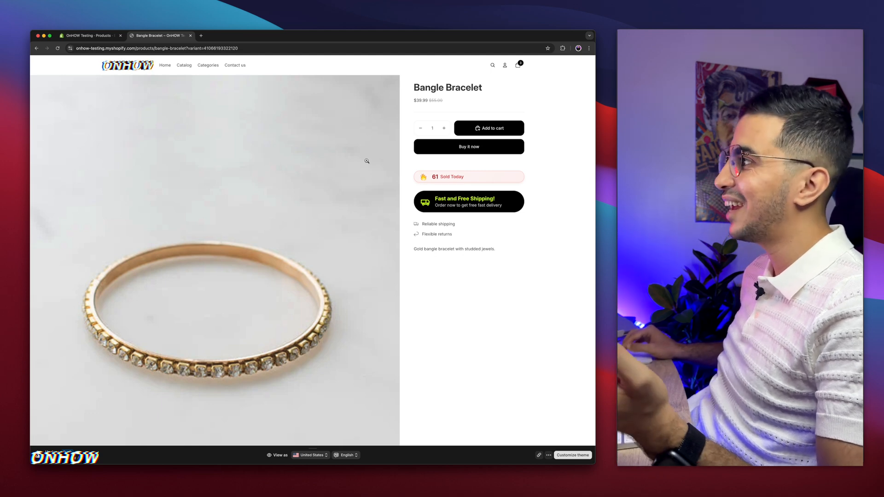
scroll(down, 3)
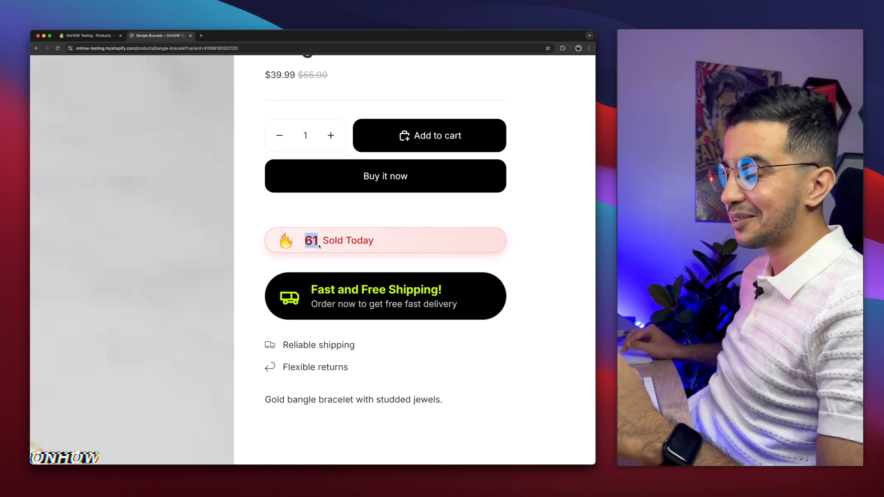
scroll(up, 3)
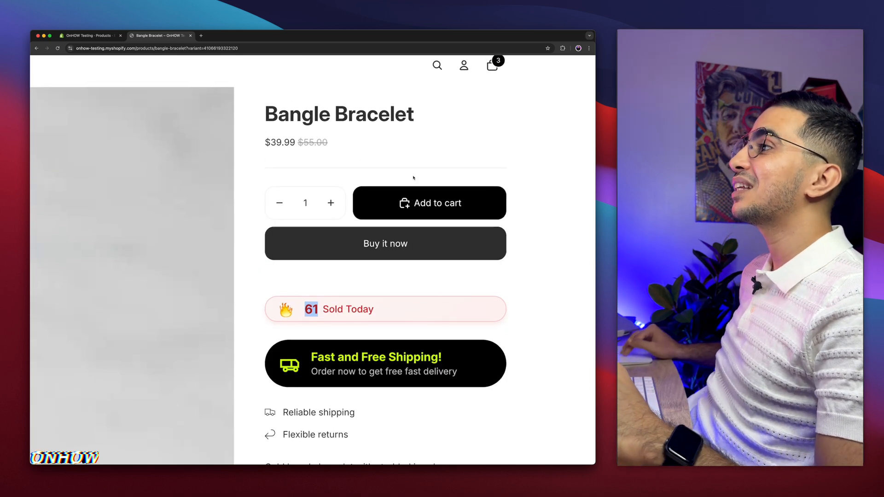
click(430, 203)
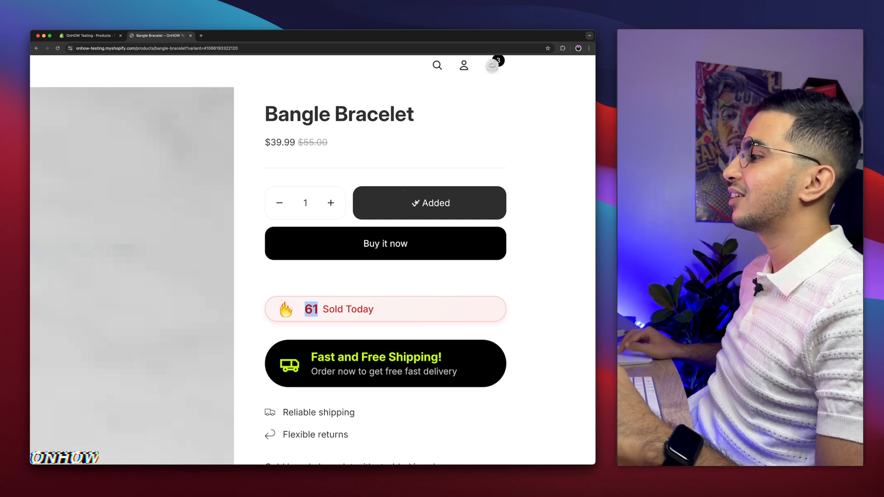
click(429, 203)
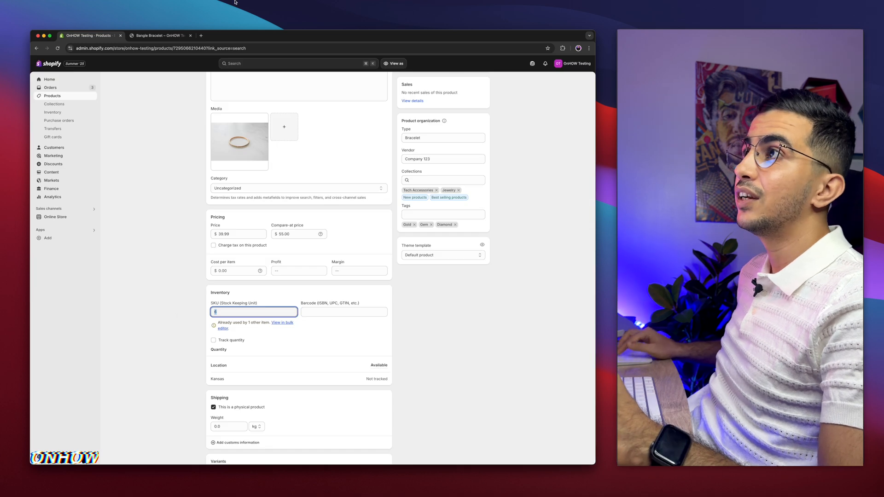
click(160, 36)
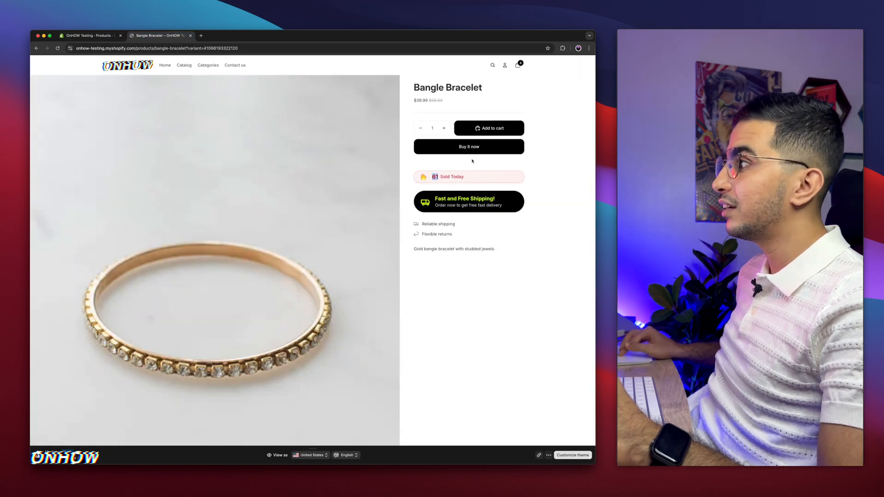